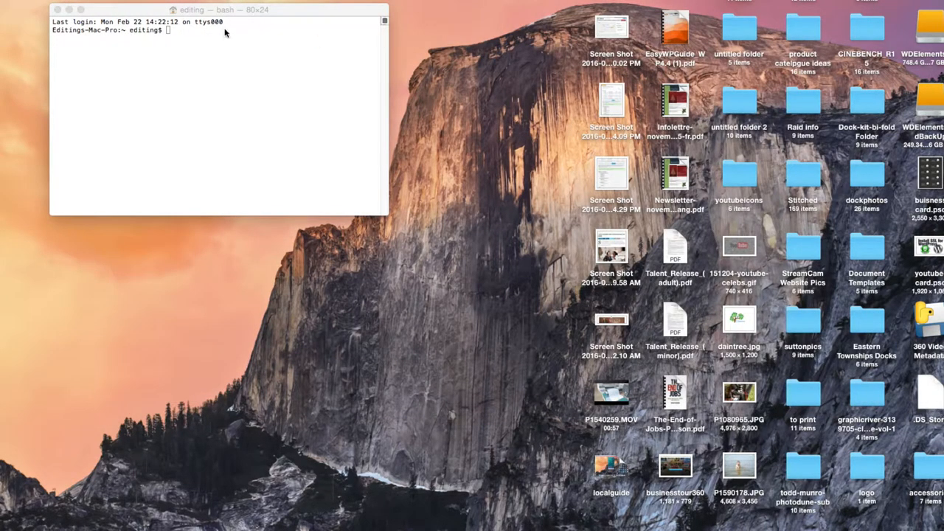
mouse_move(300, 116)
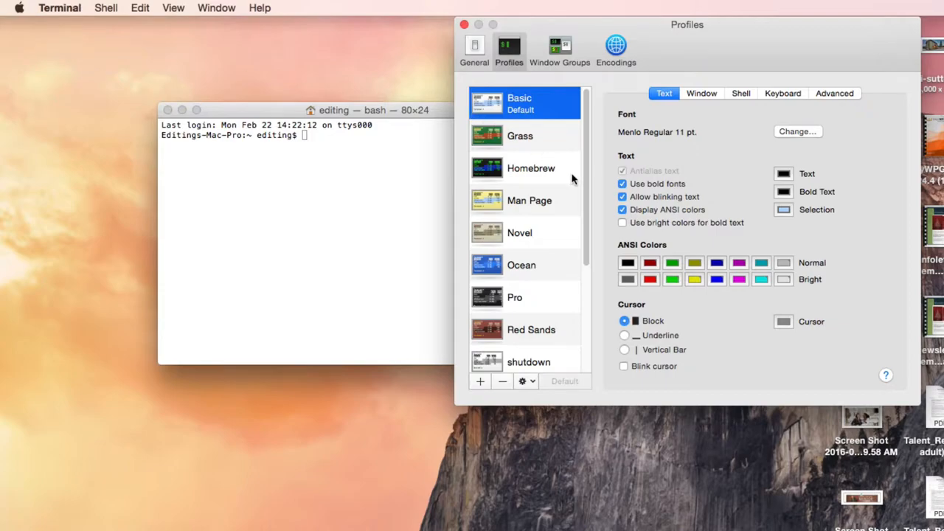
left_click(531, 168)
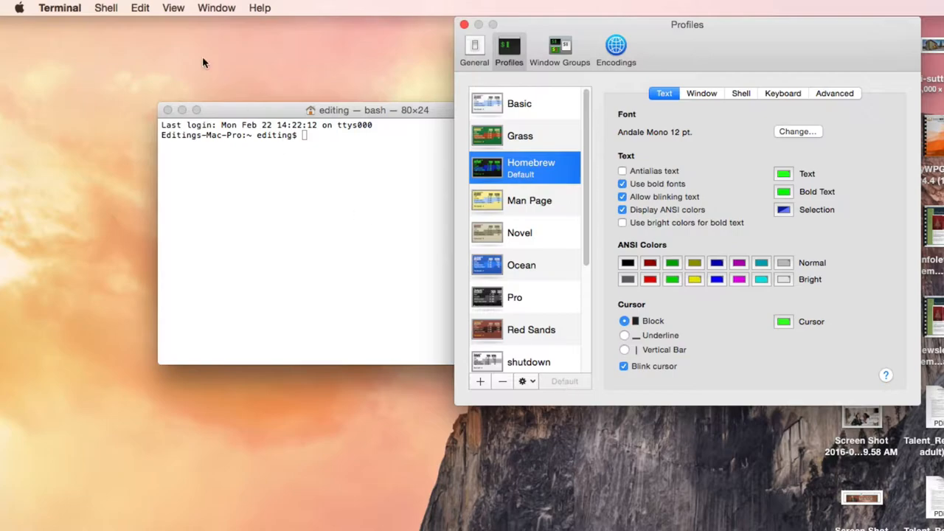
left_click(106, 8)
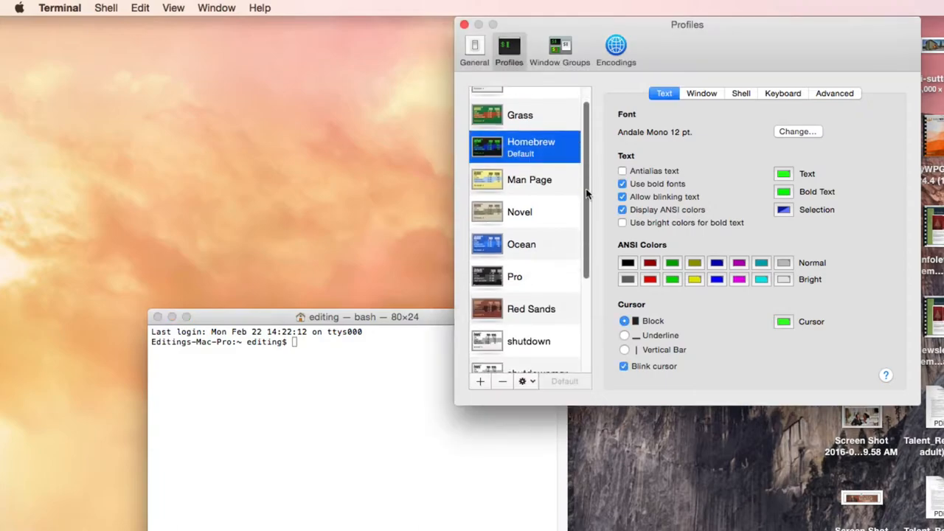
left_click(514, 226)
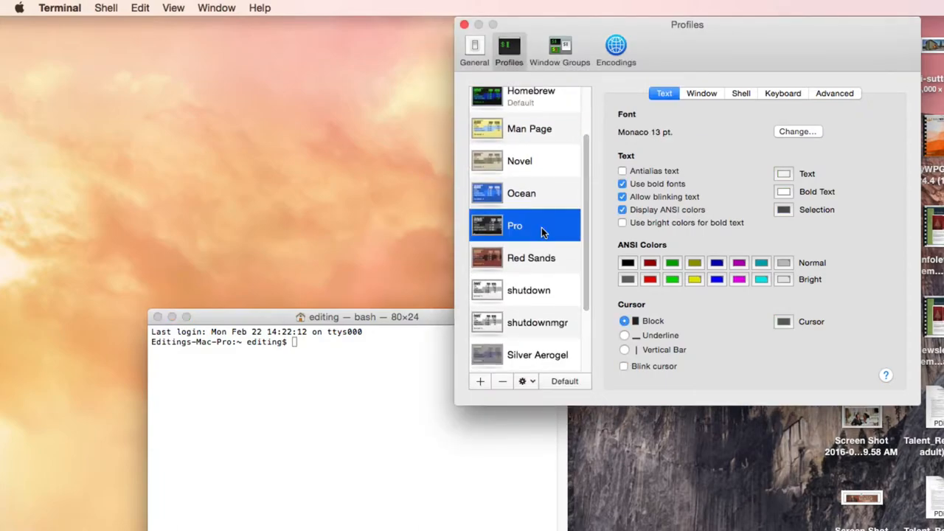
scroll("down", 3)
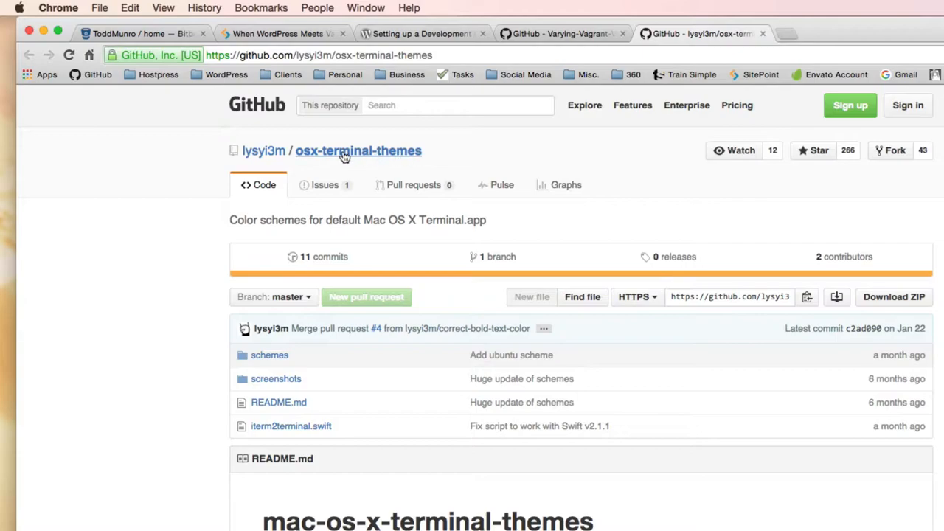
mouse_move(300, 161)
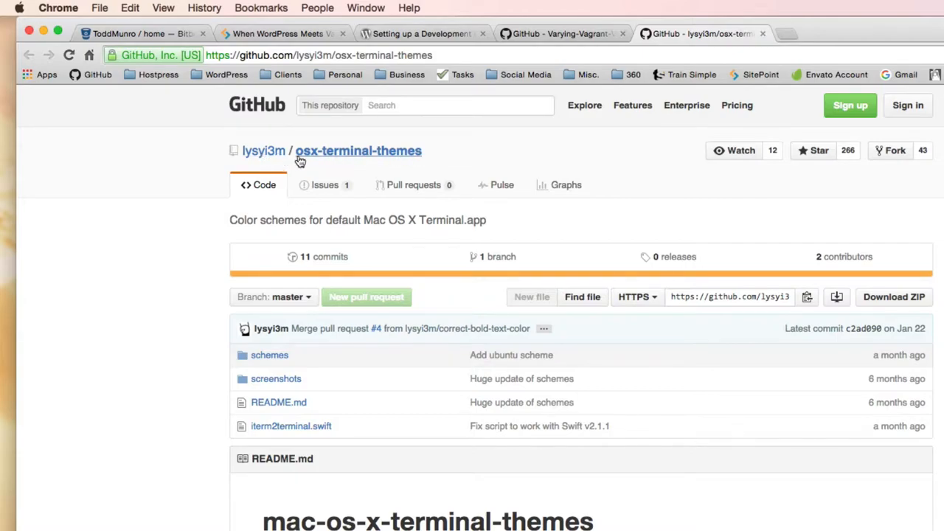
mouse_move(321, 158)
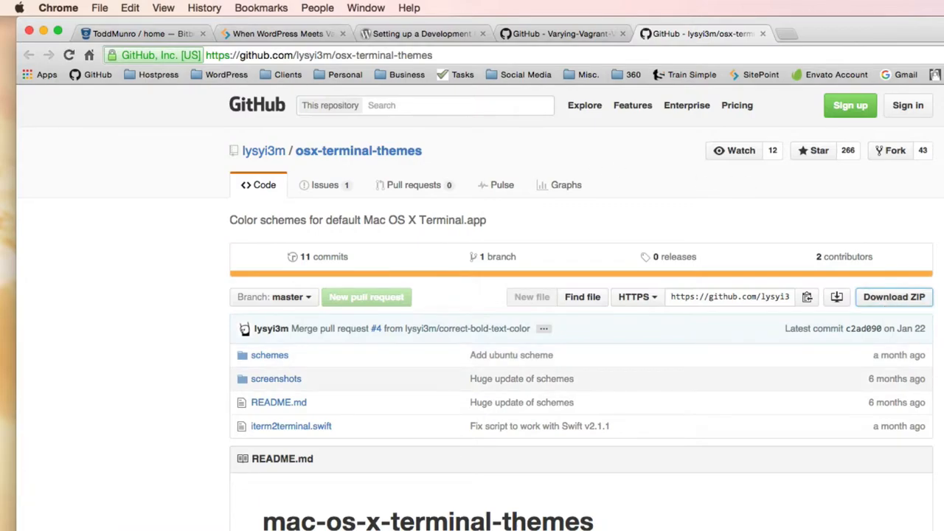
mouse_move(245, 165)
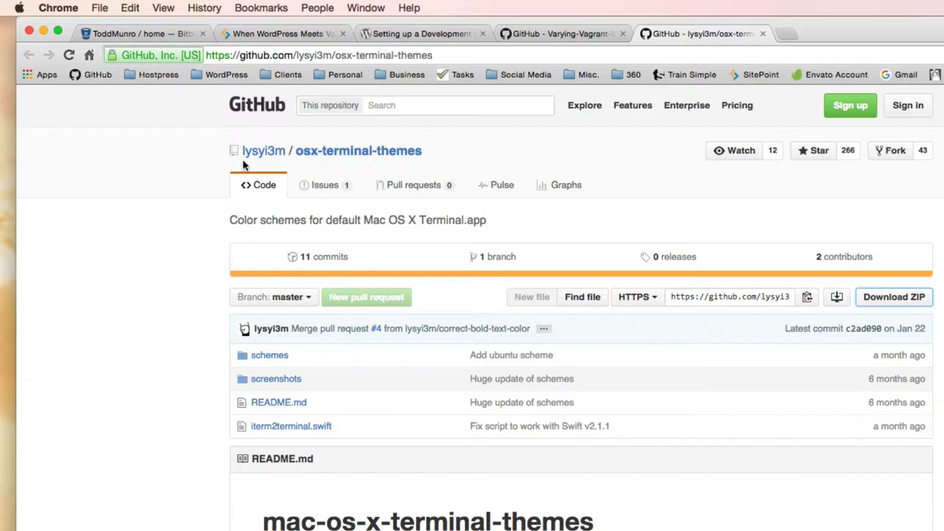
mouse_move(318, 161)
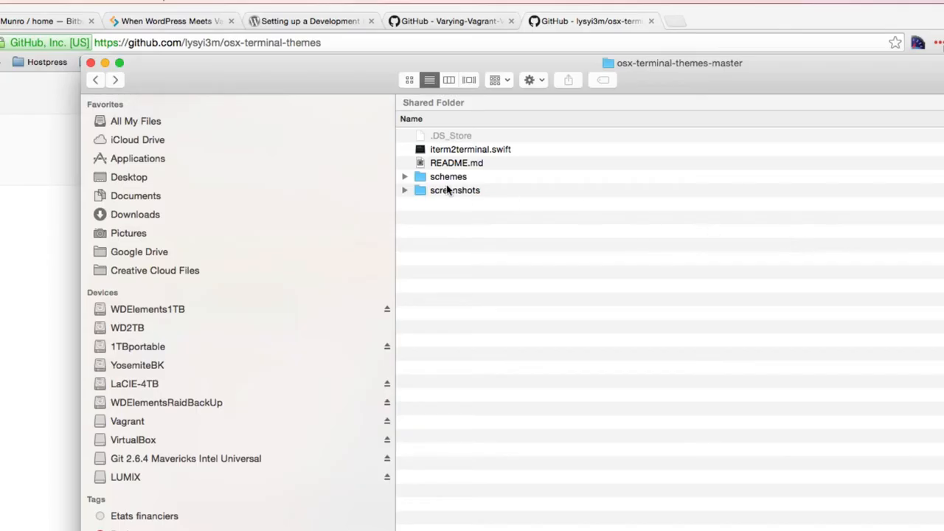
- Import AlienBlood.terminal from the schemes folder, confirming the security warning, and return to Finder
left_click(447, 176)
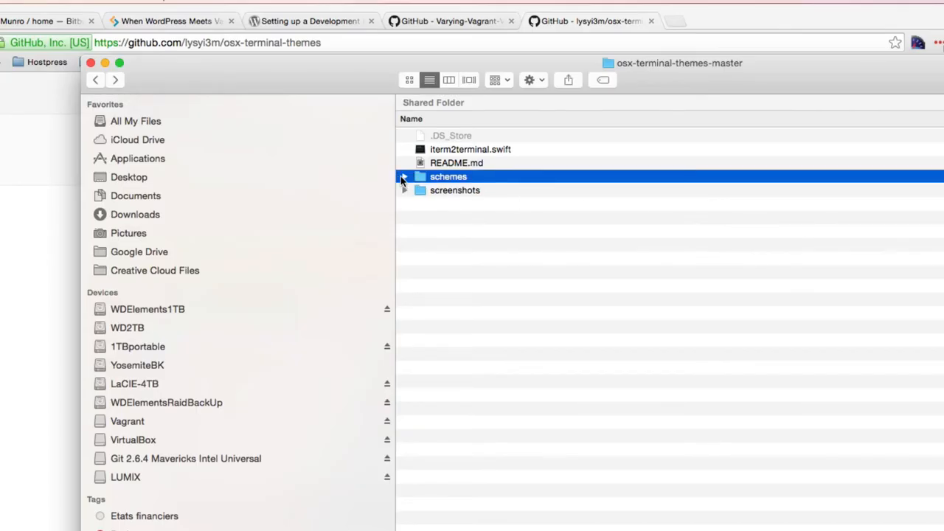
left_click(404, 176)
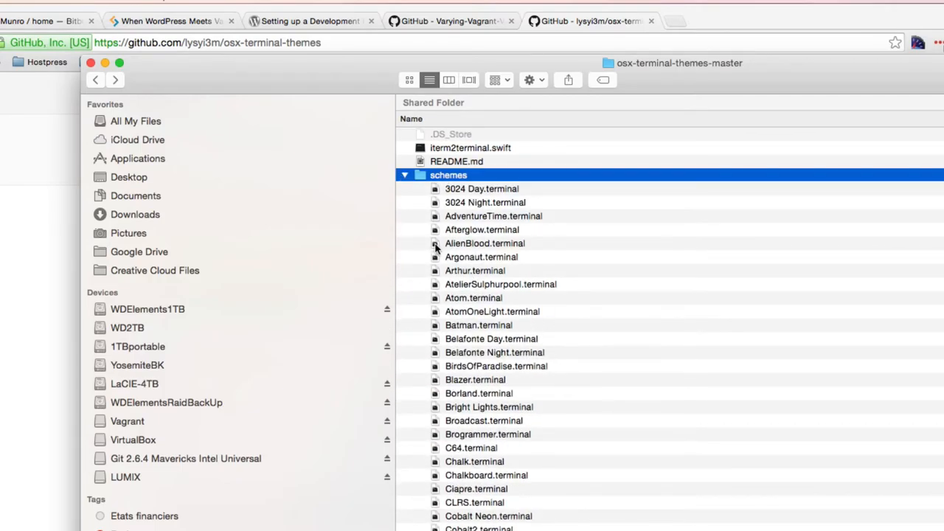
double_click(484, 242)
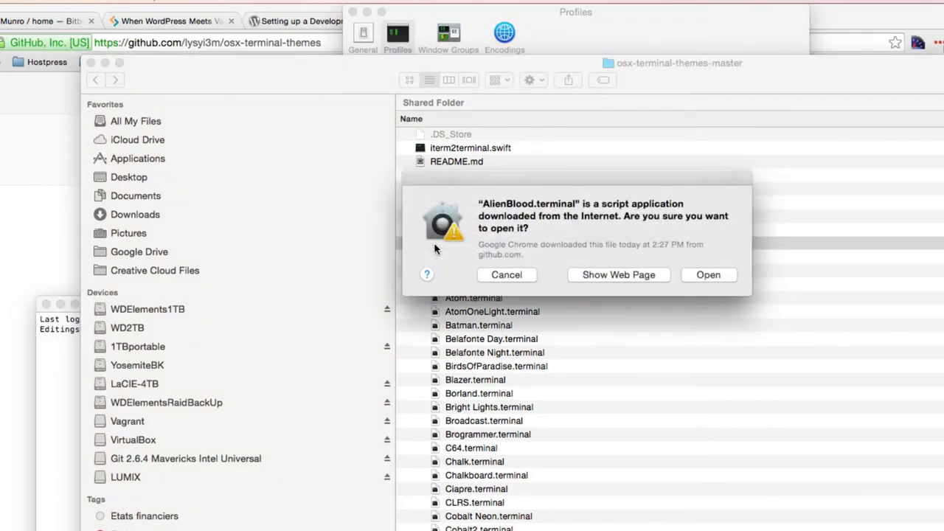
left_click(708, 275)
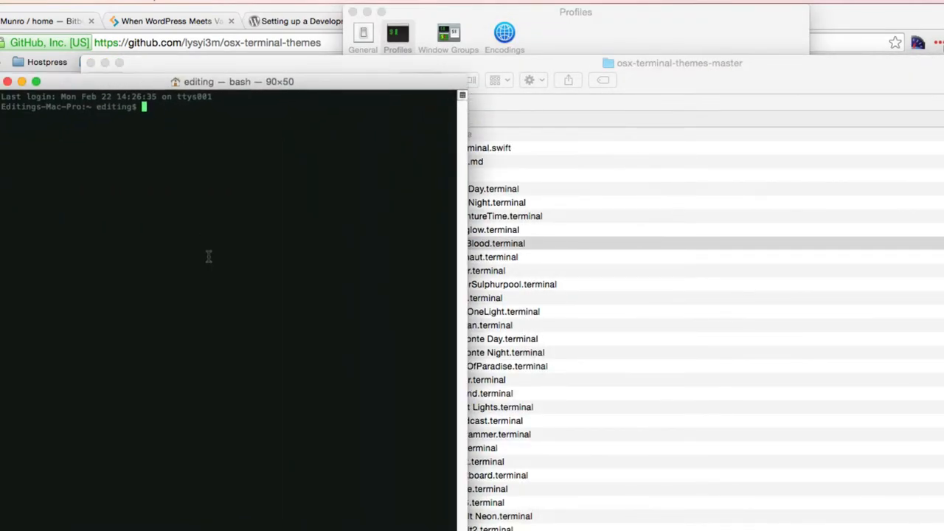
left_click(485, 244)
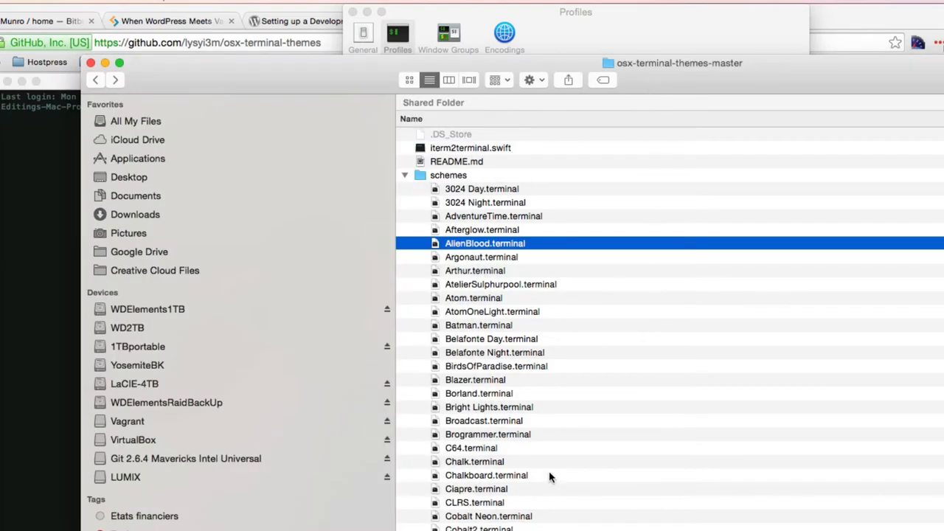
- Scroll the schemes list to reach Molokai.terminal and import it into Terminal
scroll("down", 3)
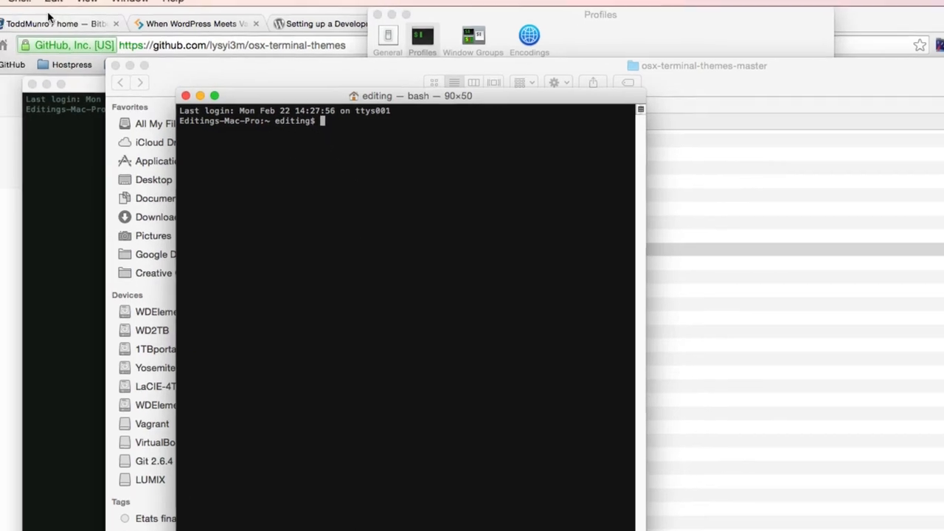
- In Terminal Preferences, change the Molokai profile's font to Menlo Regular 13 pt
left_click(60, 7)
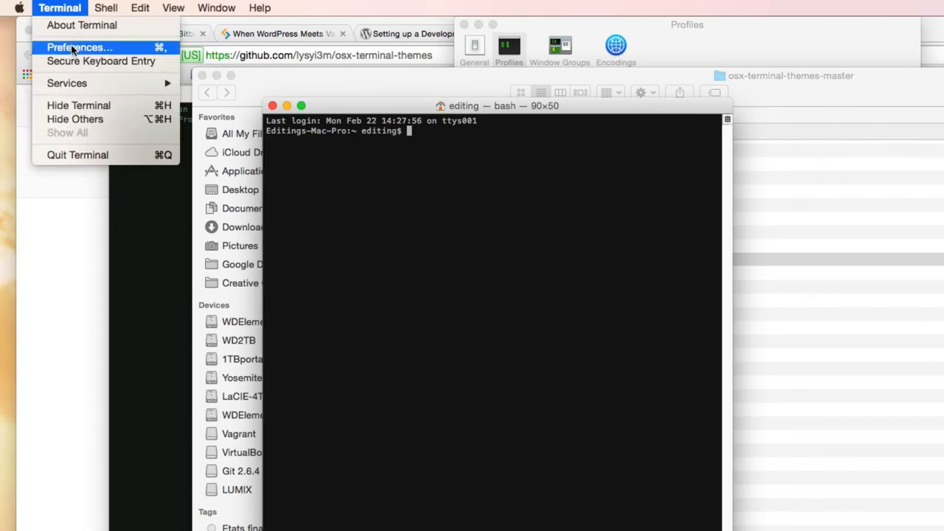
left_click(74, 48)
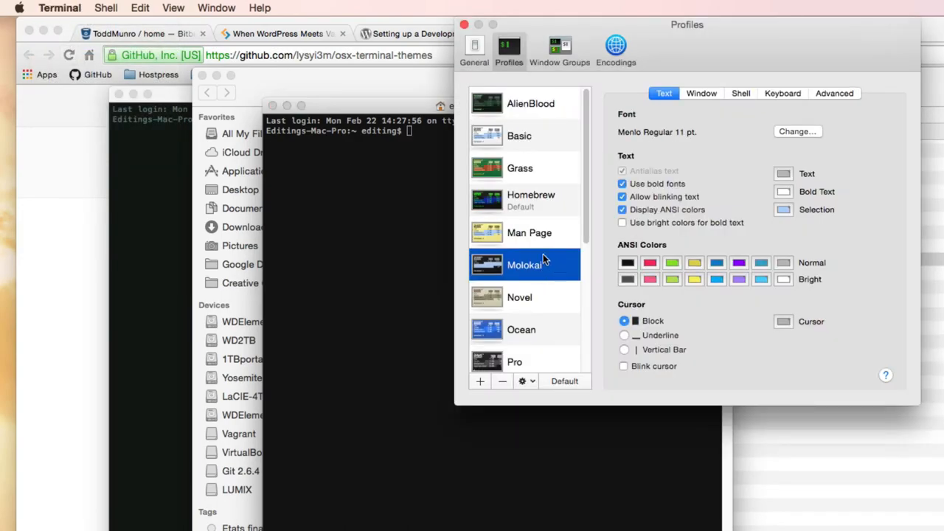
mouse_move(549, 265)
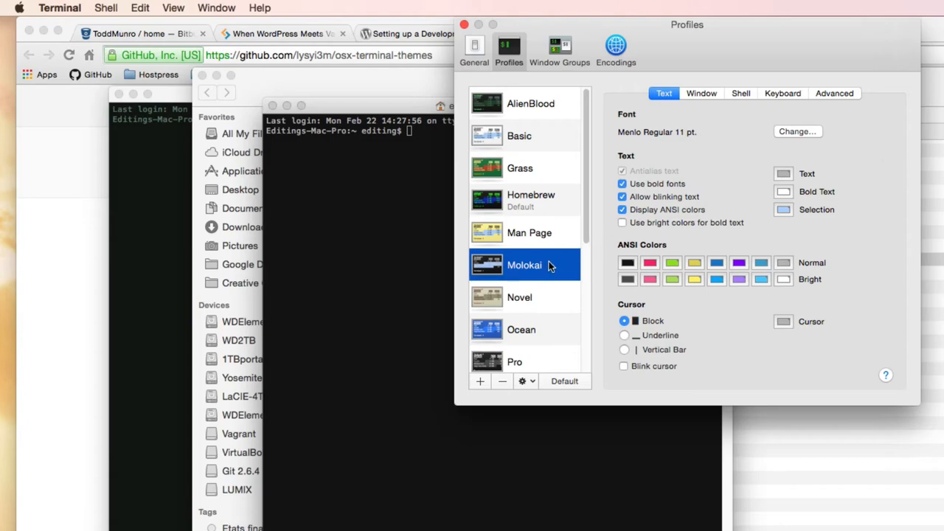
left_click(797, 131)
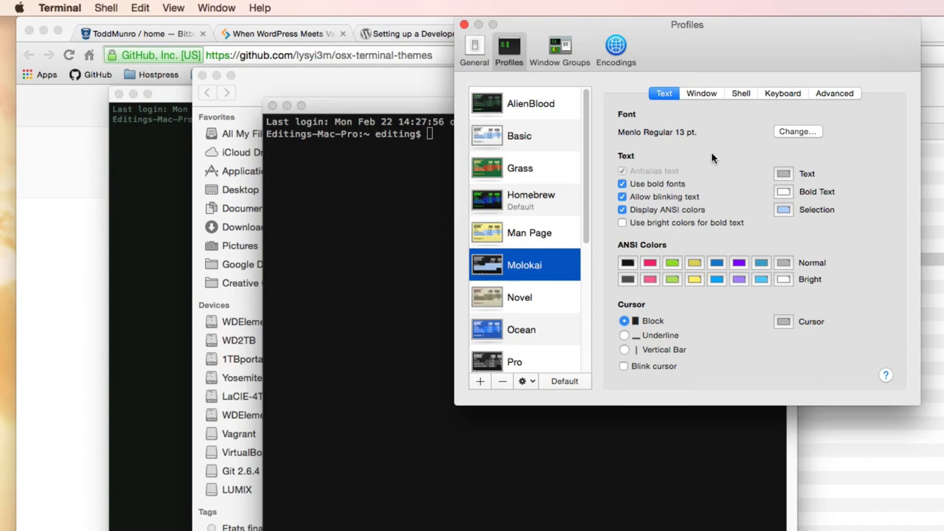
mouse_move(682, 141)
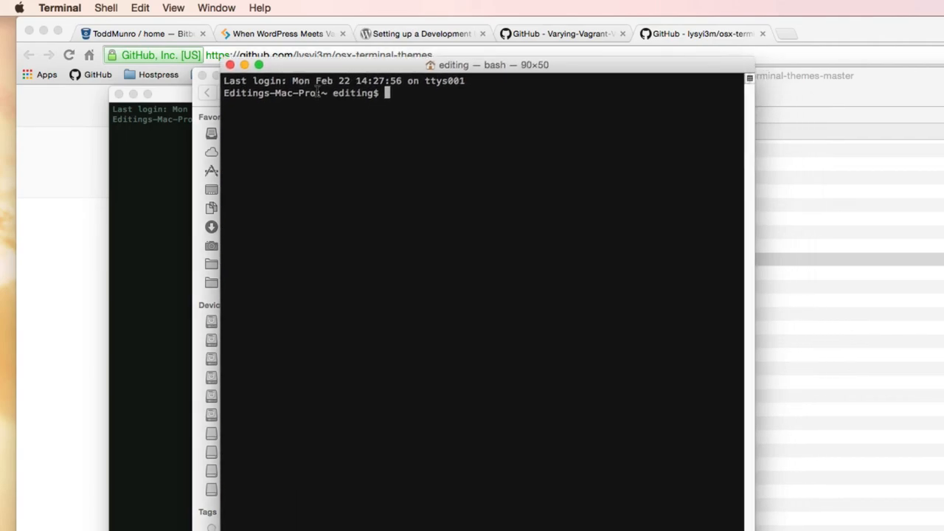
mouse_move(357, 131)
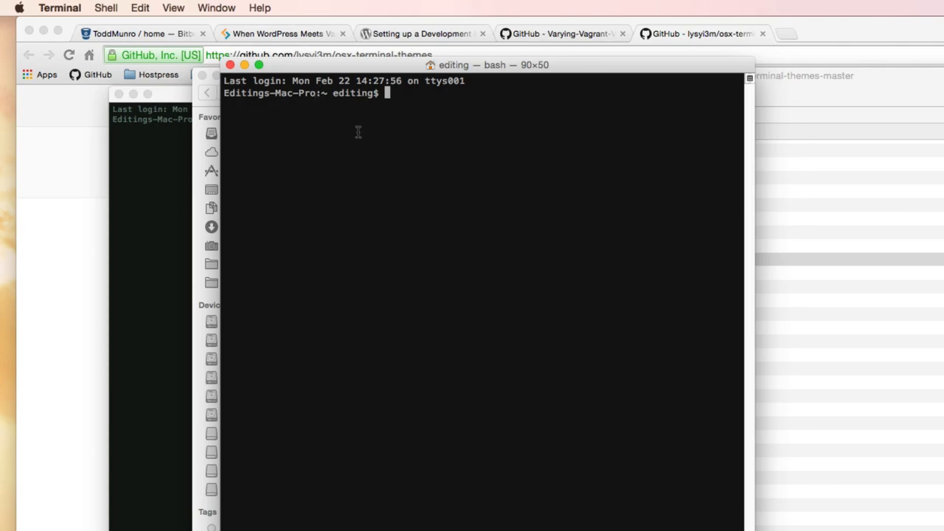
- Resize the dark terminal window to 99 columns by 43 rows
left_click_drag(745, 295, 797, 295)
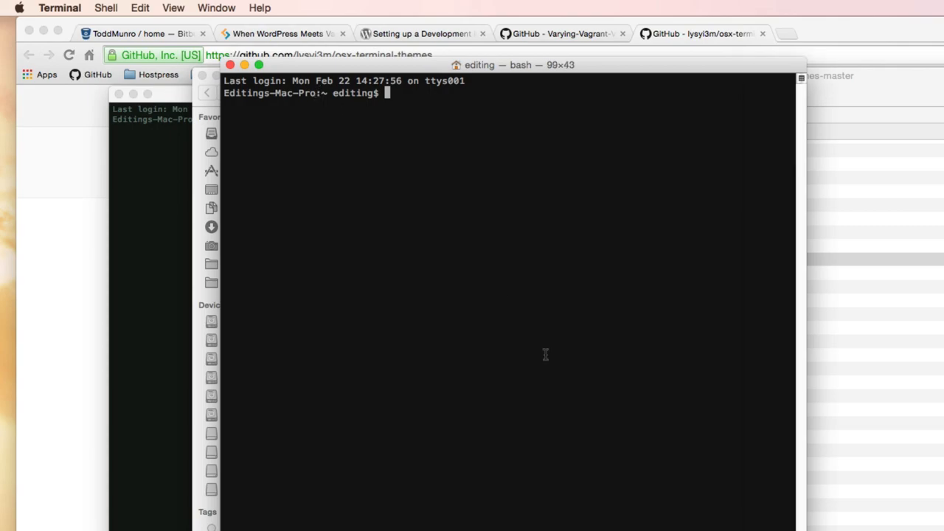